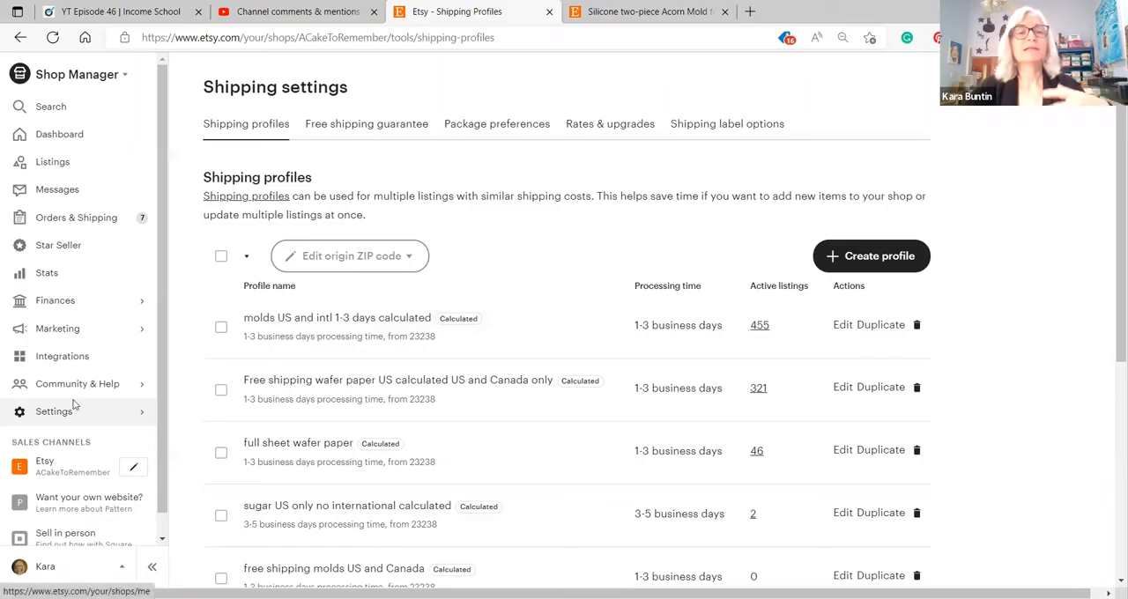
mouse_move(335, 180)
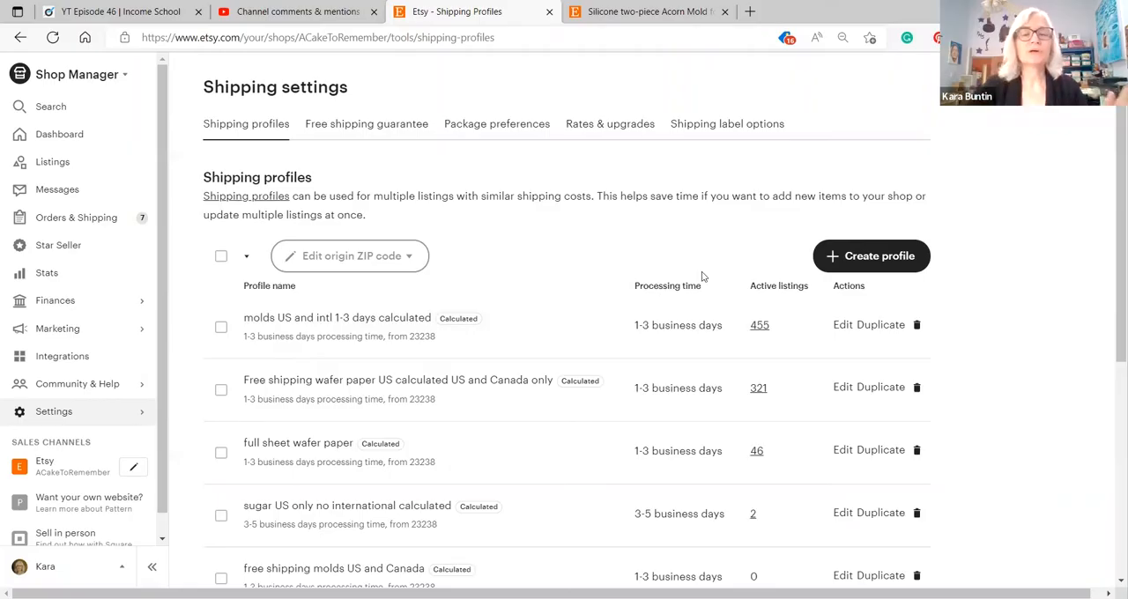
mouse_move(392, 483)
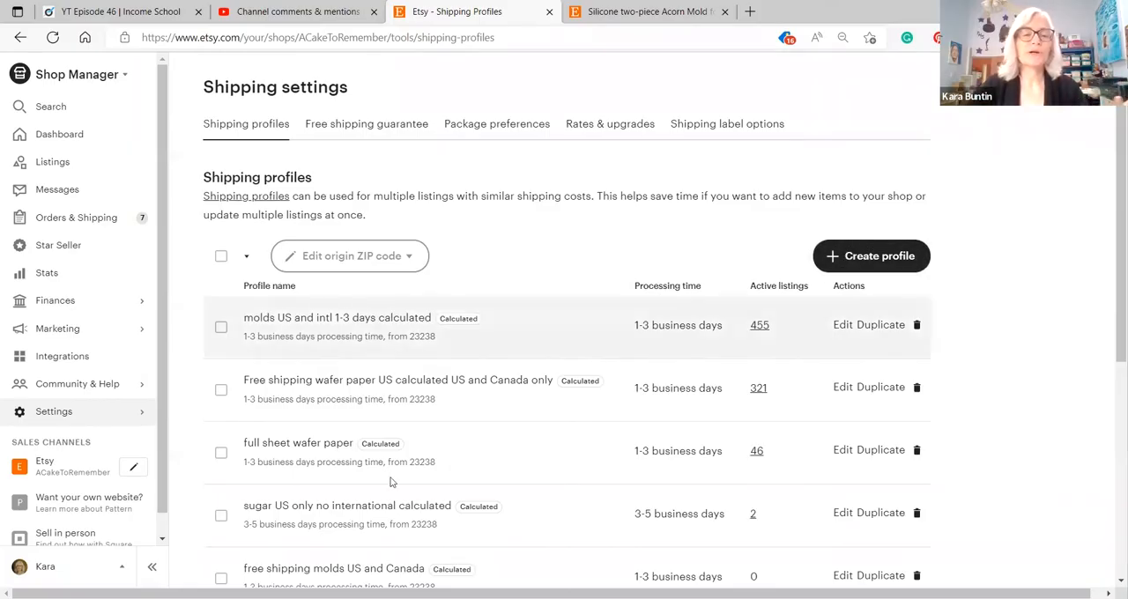
mouse_move(564, 162)
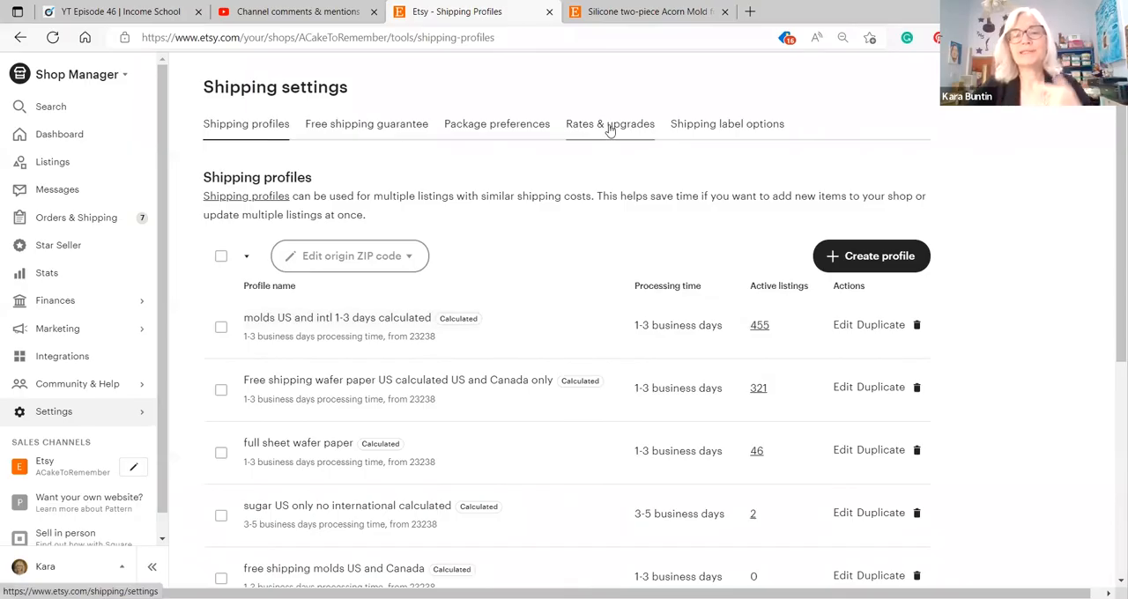
Show the Rates & upgrades section of the Shipping settings
click(610, 123)
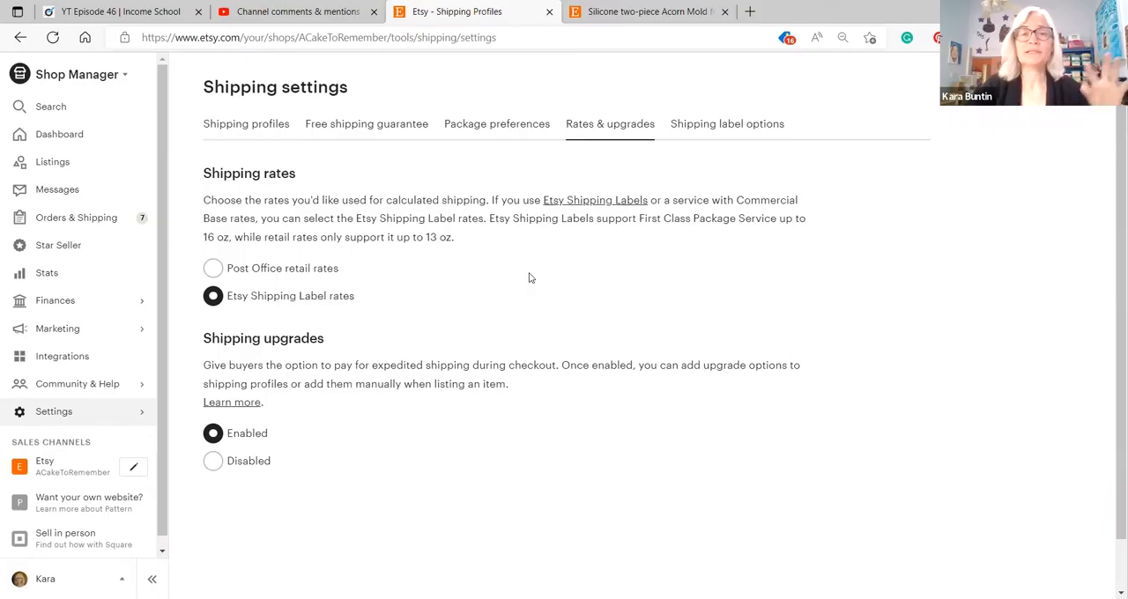
mouse_move(254, 307)
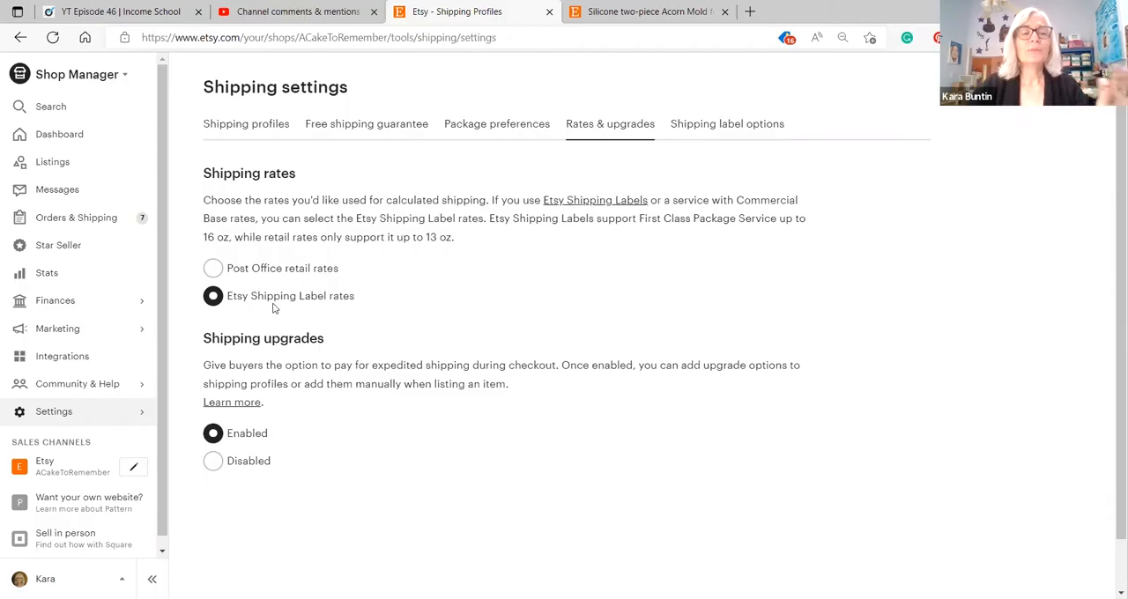
mouse_move(257, 311)
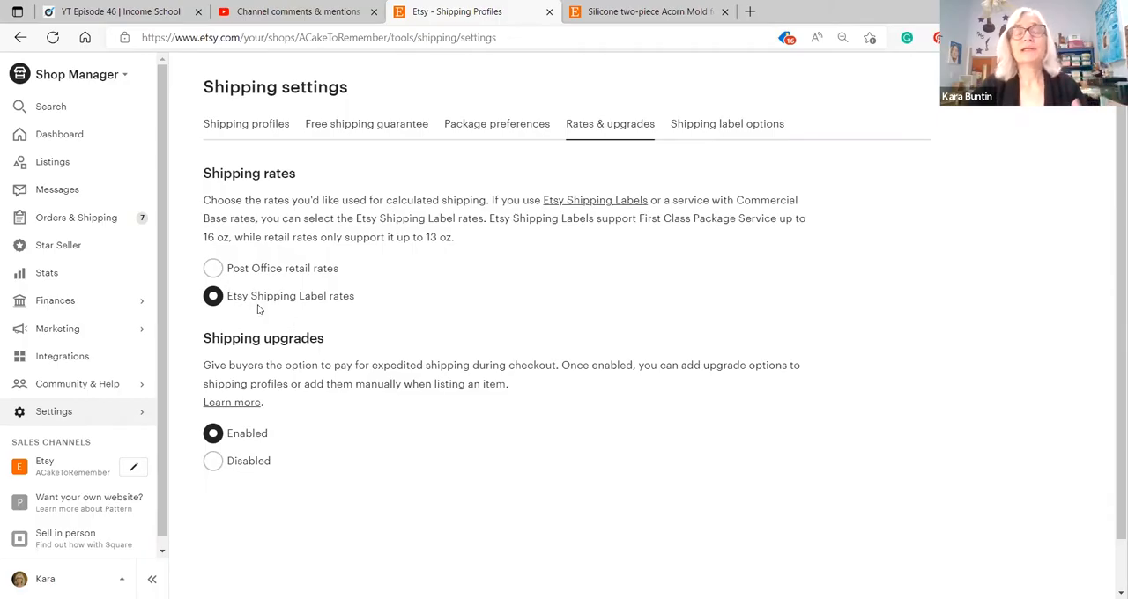
mouse_move(240, 306)
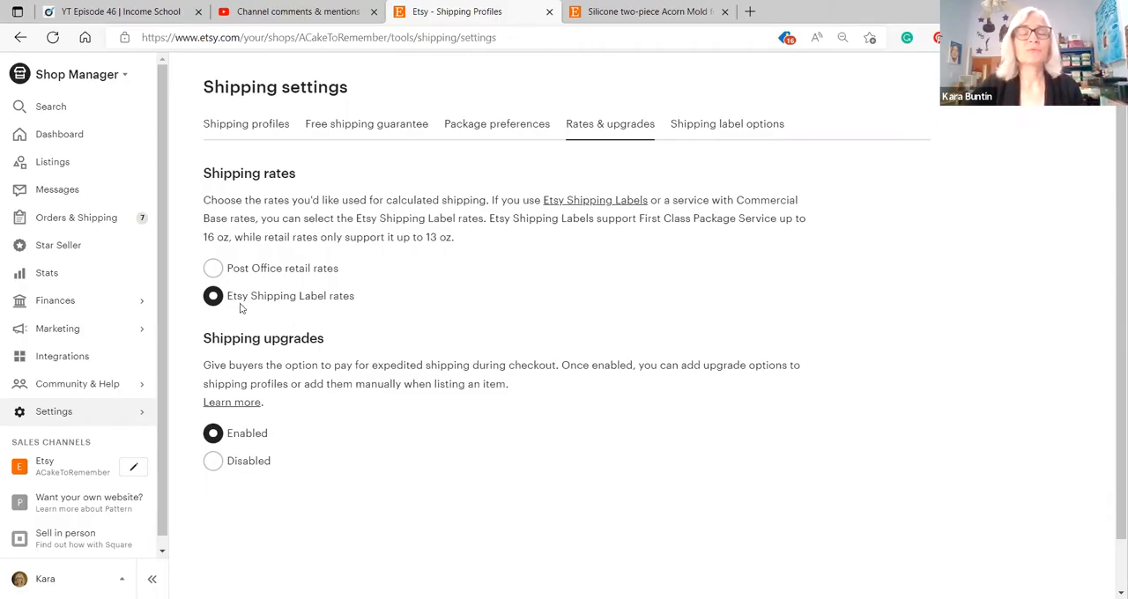
mouse_move(299, 296)
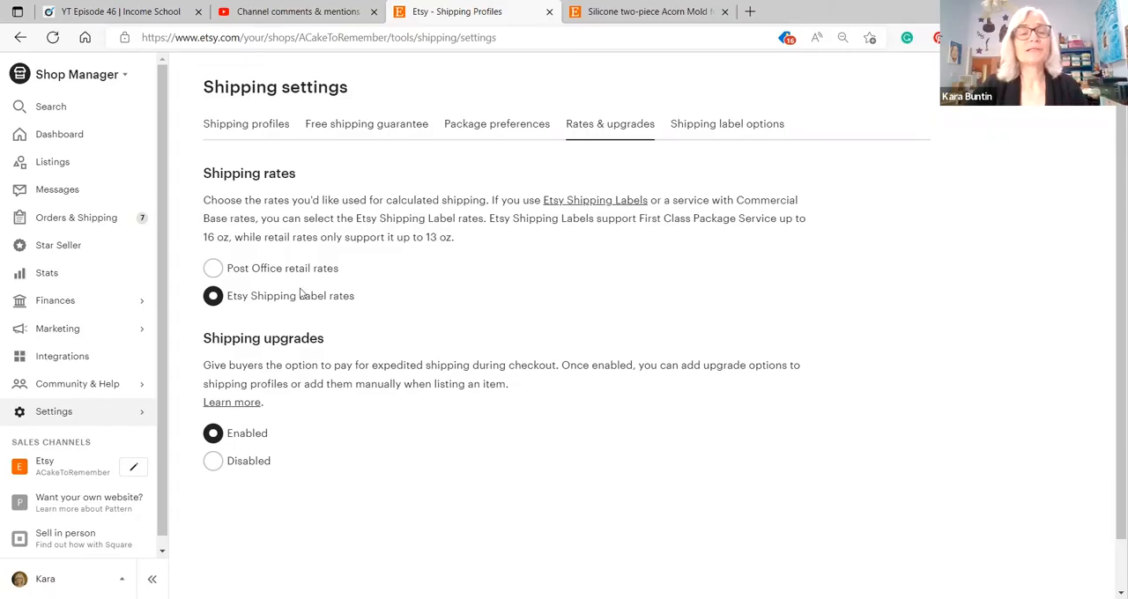
mouse_move(231, 310)
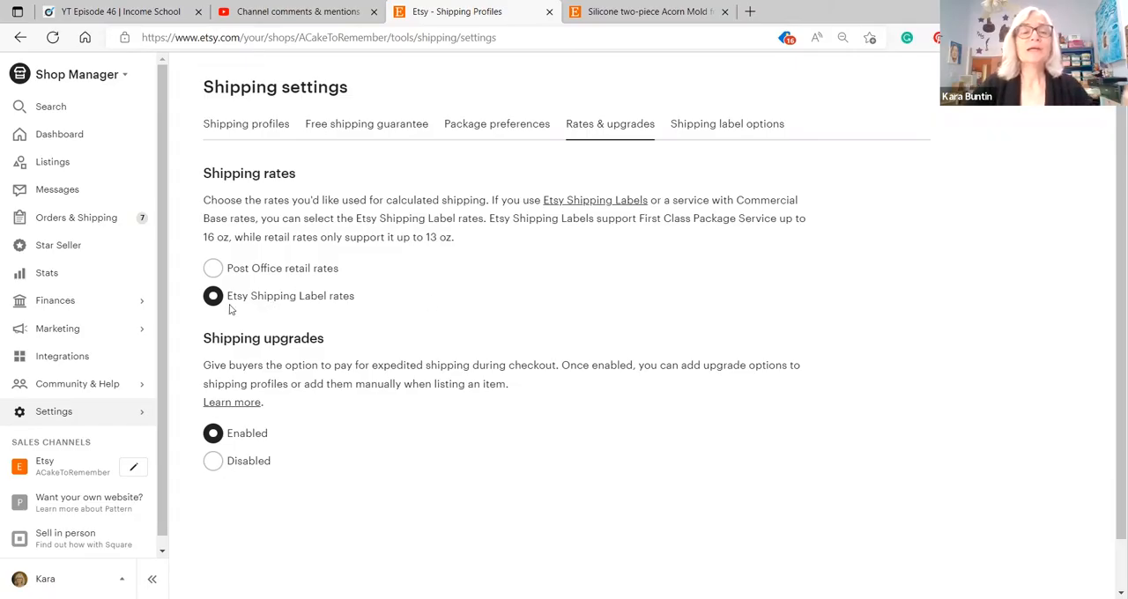
mouse_move(247, 307)
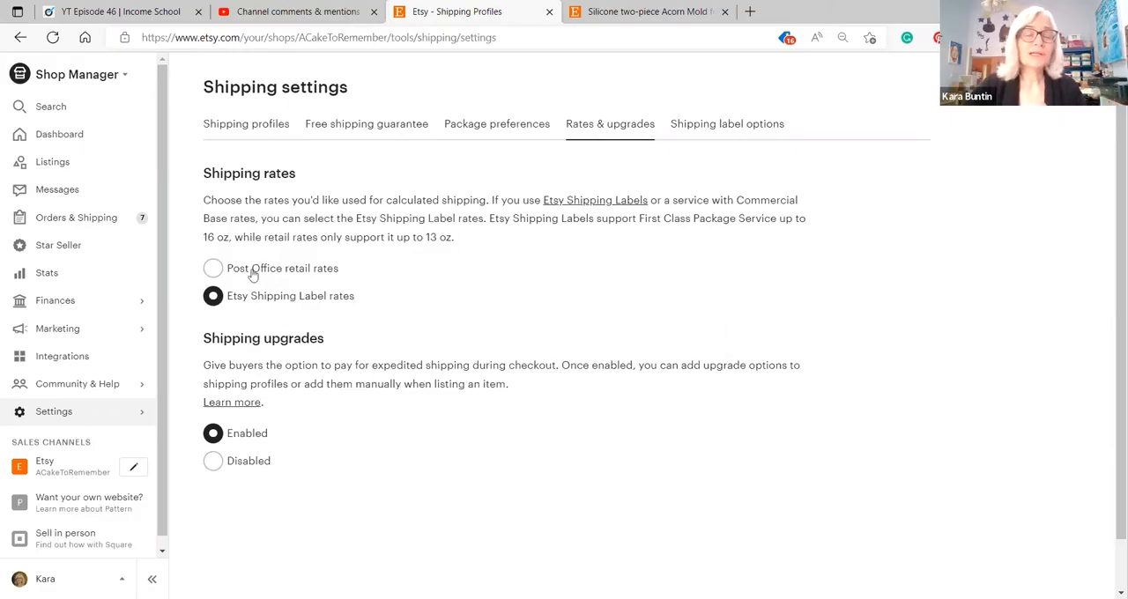
Charge Post Office retail rates for calculated shipping, keeping shipping upgrades enabled
click(211, 268)
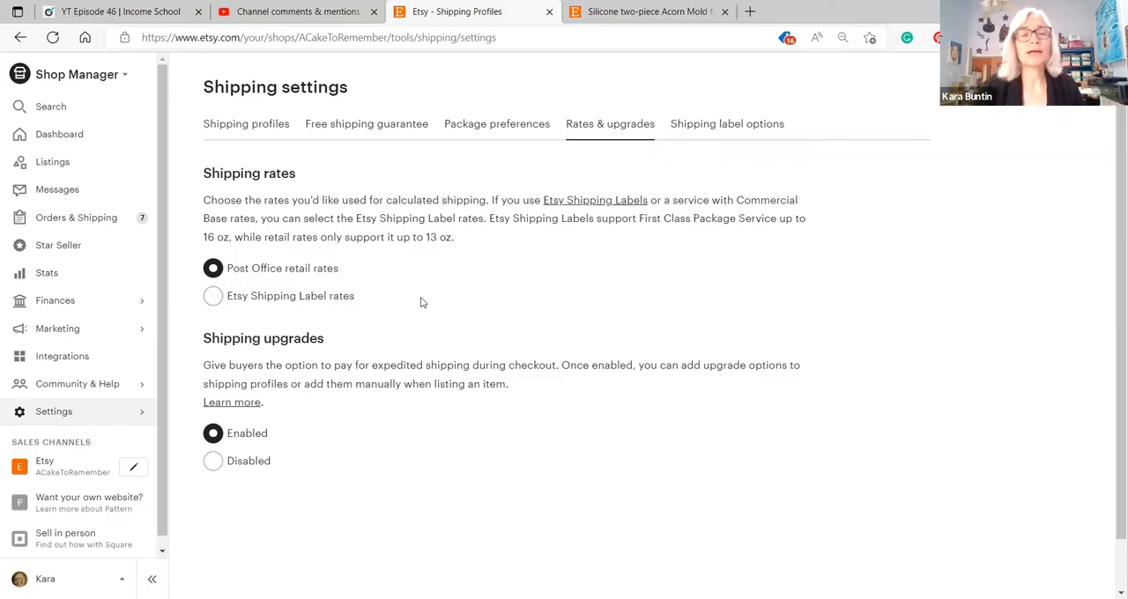
mouse_move(278, 303)
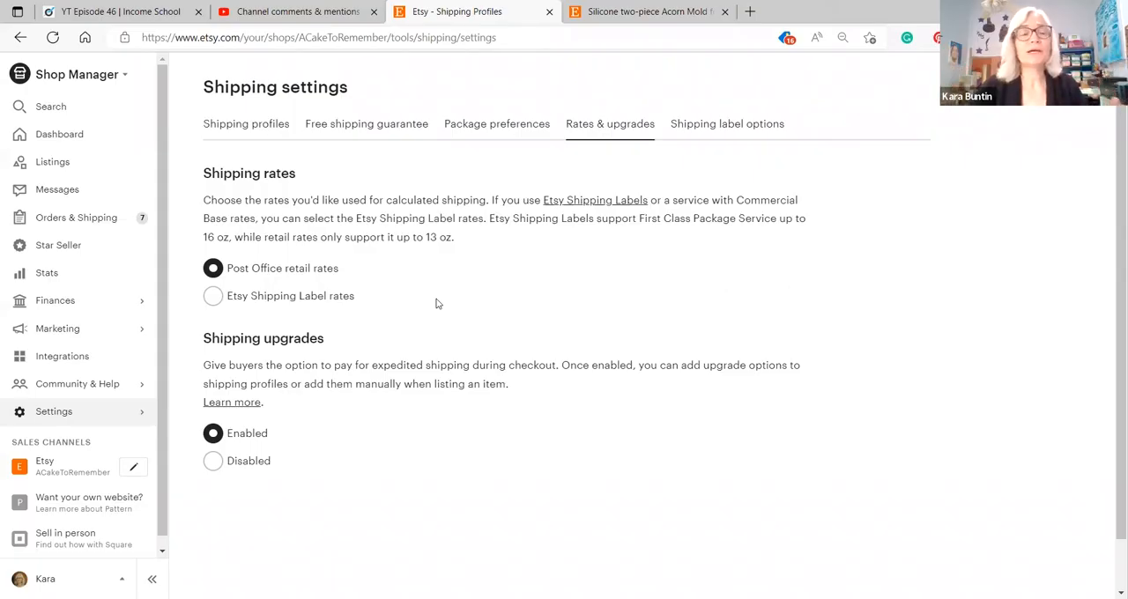
mouse_move(411, 285)
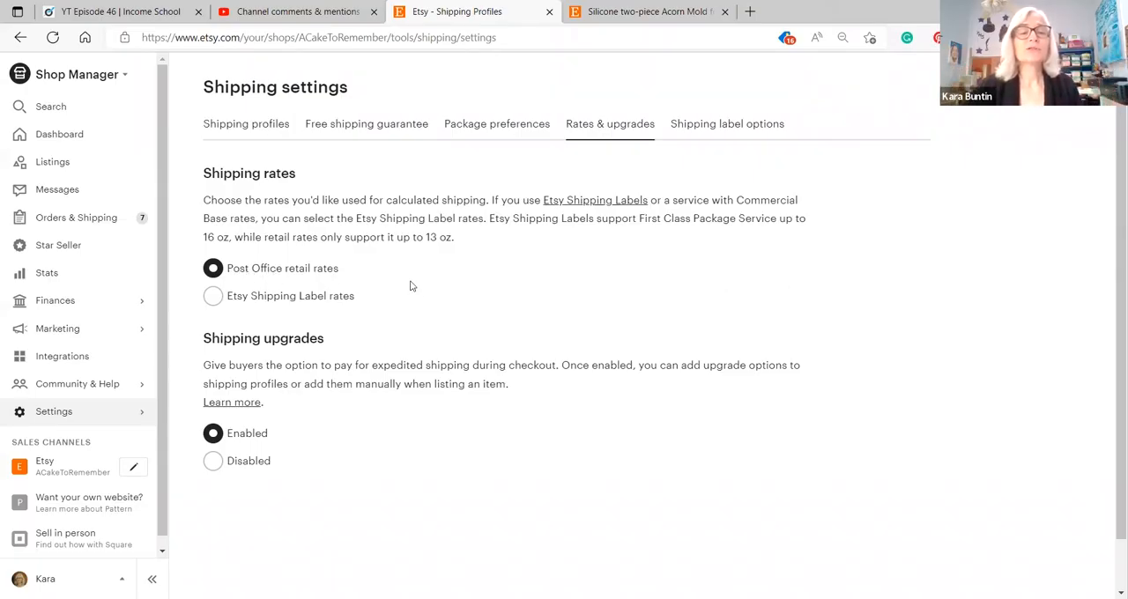
mouse_move(468, 293)
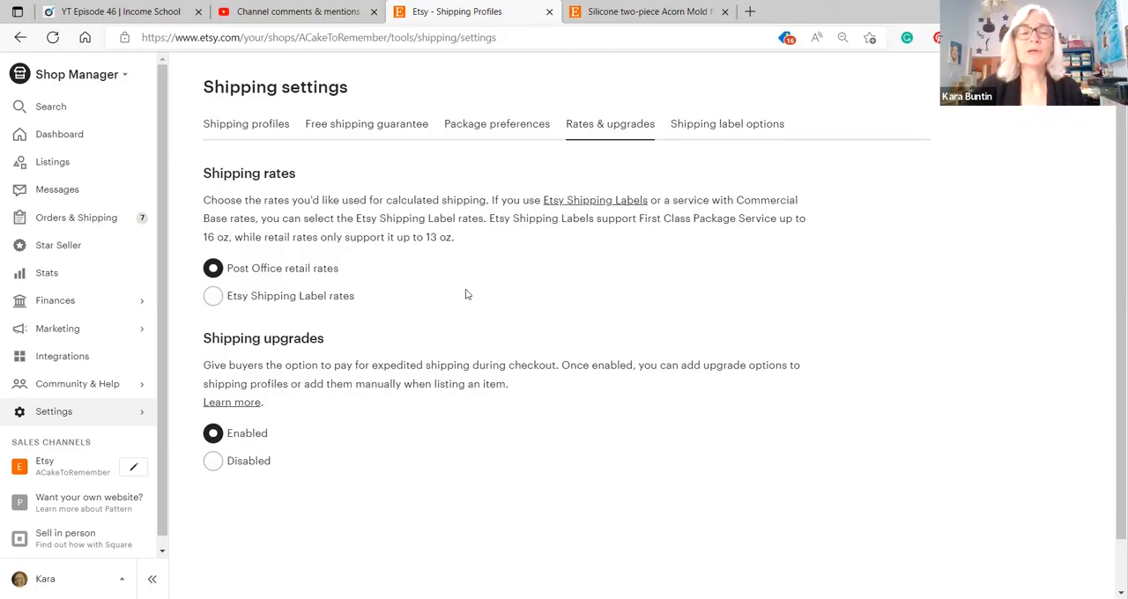
mouse_move(461, 307)
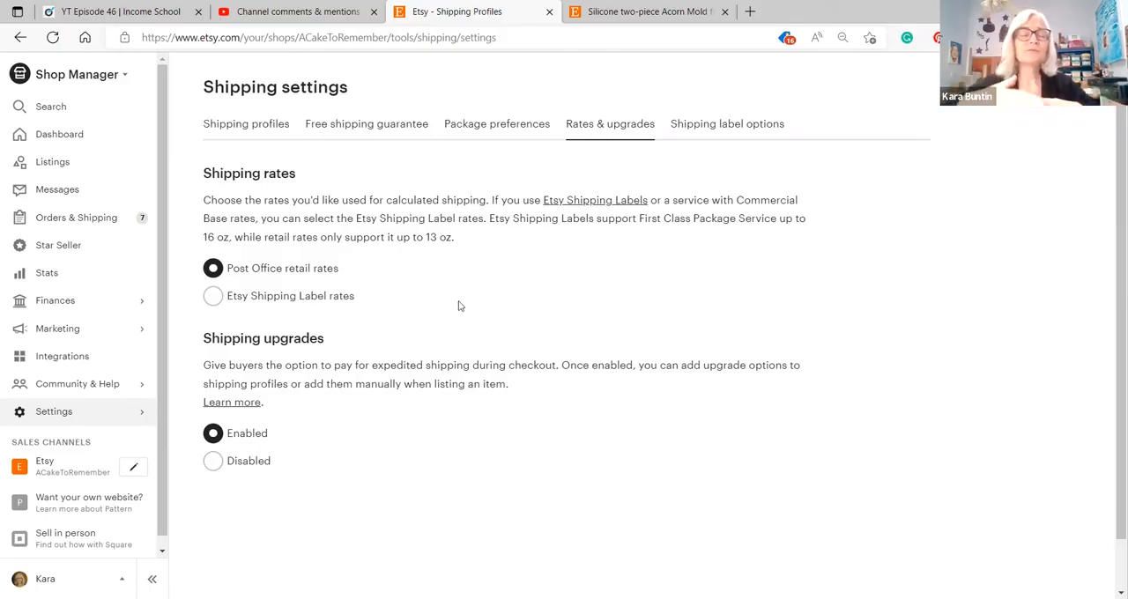
mouse_move(261, 296)
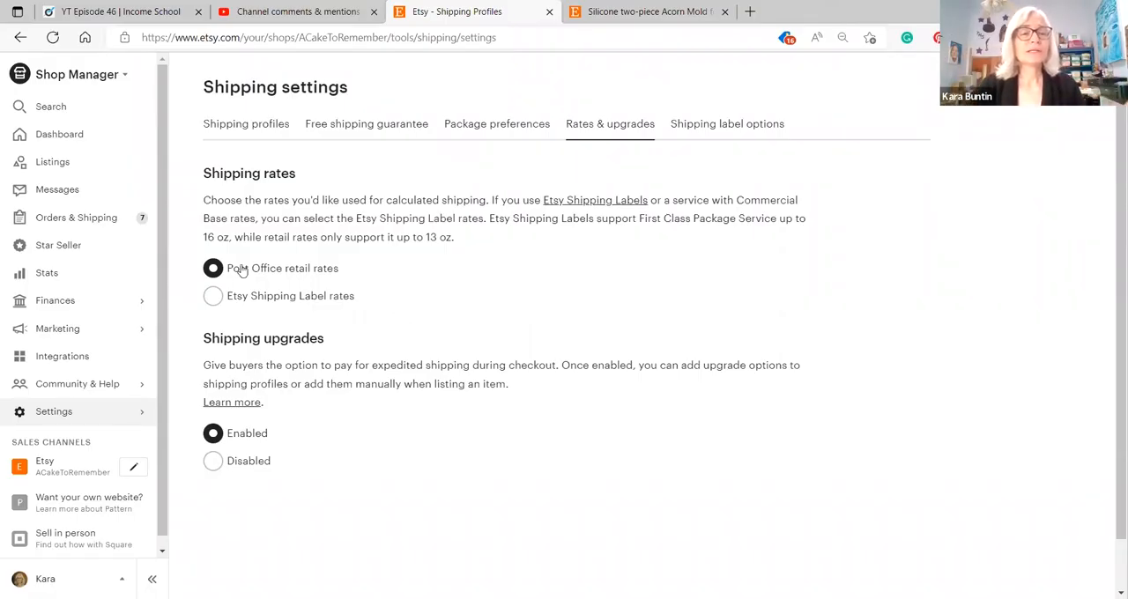
mouse_move(312, 268)
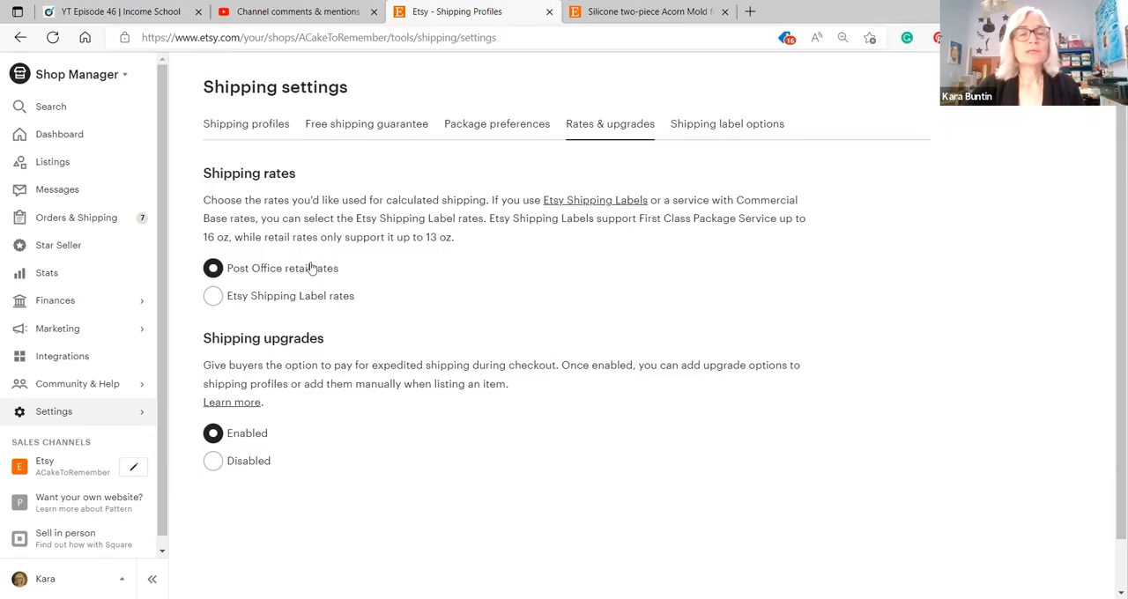